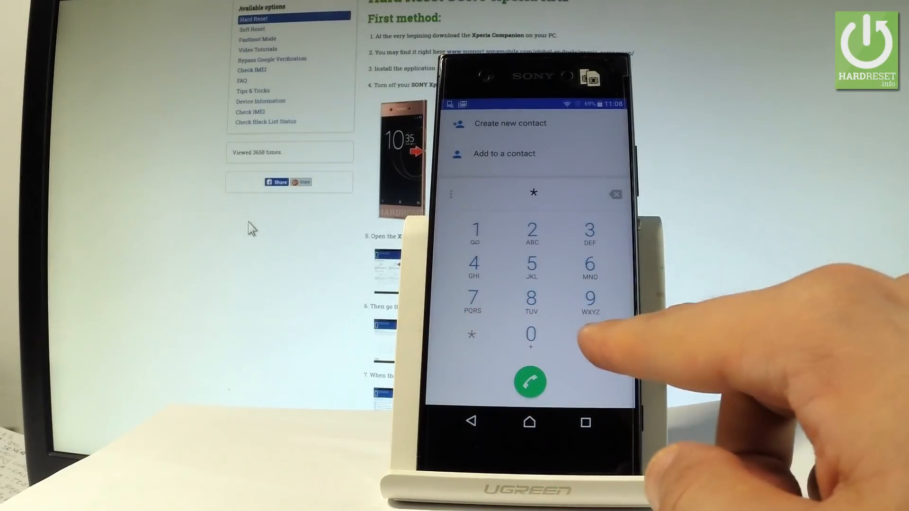
Dial the service code *#*#7378423#*#* so the hidden Service menu appears.
click(589, 335)
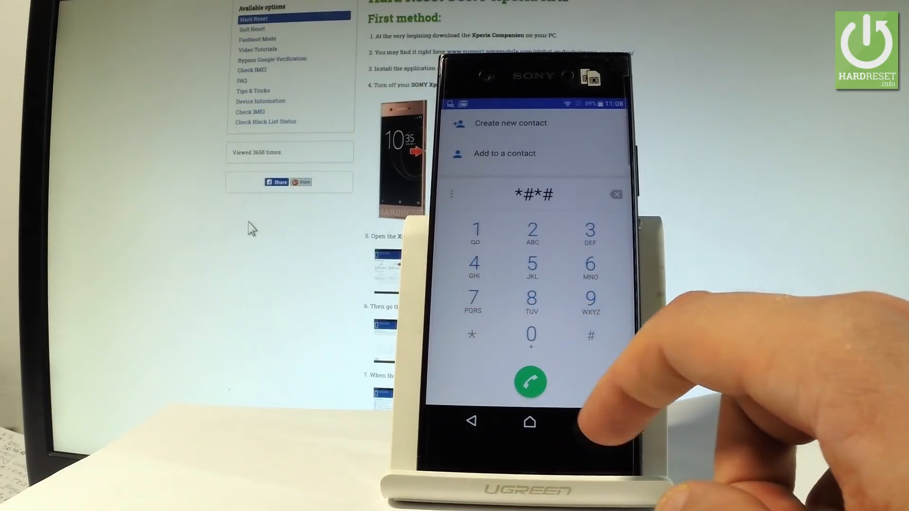
click(473, 298)
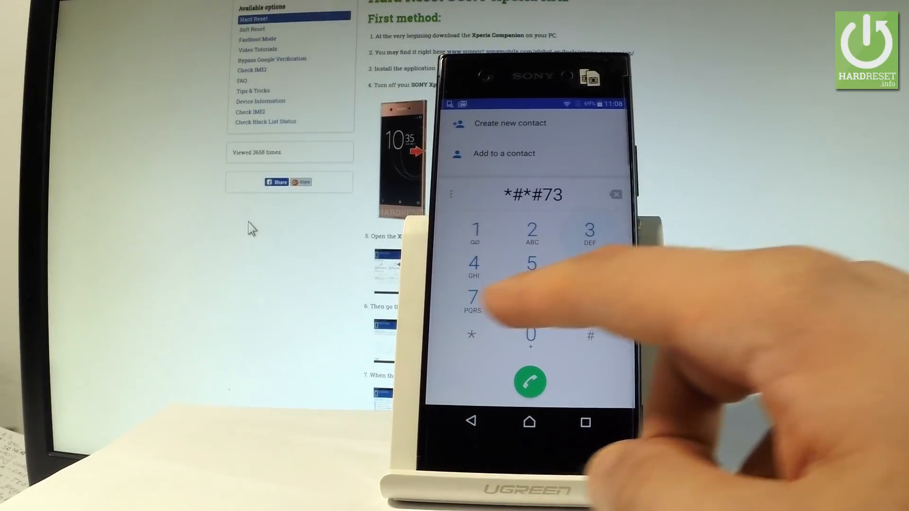
click(473, 298)
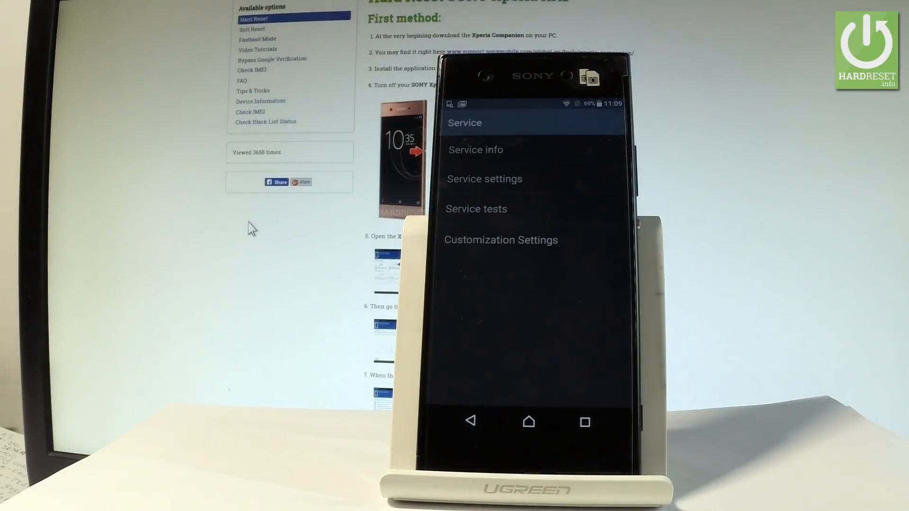
mouse_move(290, 225)
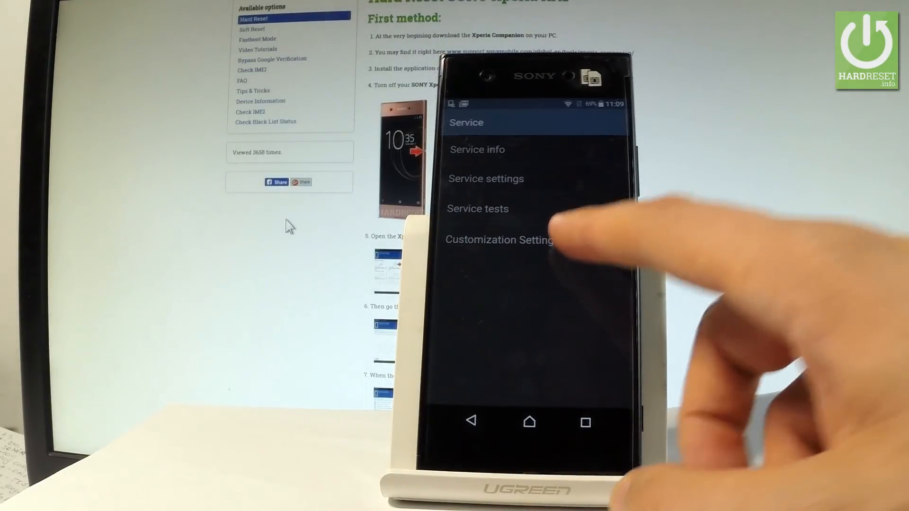
Go through Customization Settings to Reset customization and confirm RESET CUSTOMIZATION AND REBOOT.
click(500, 240)
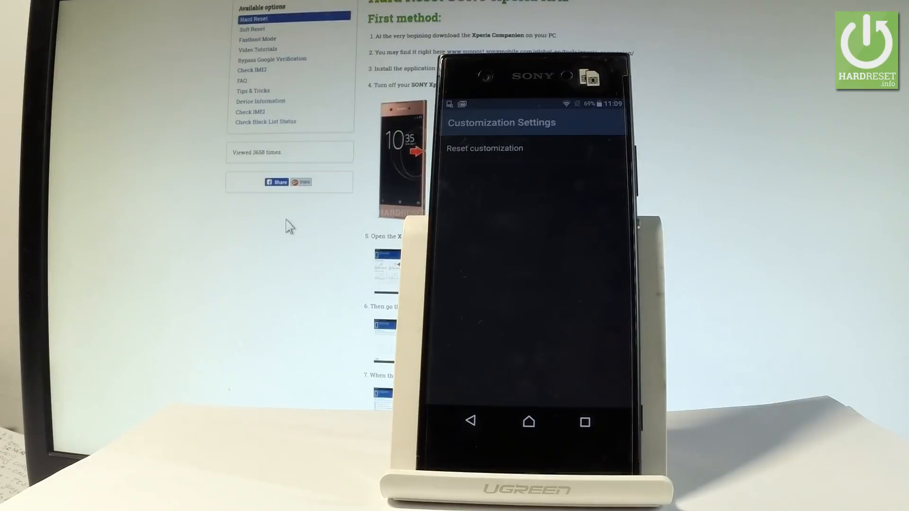
click(485, 148)
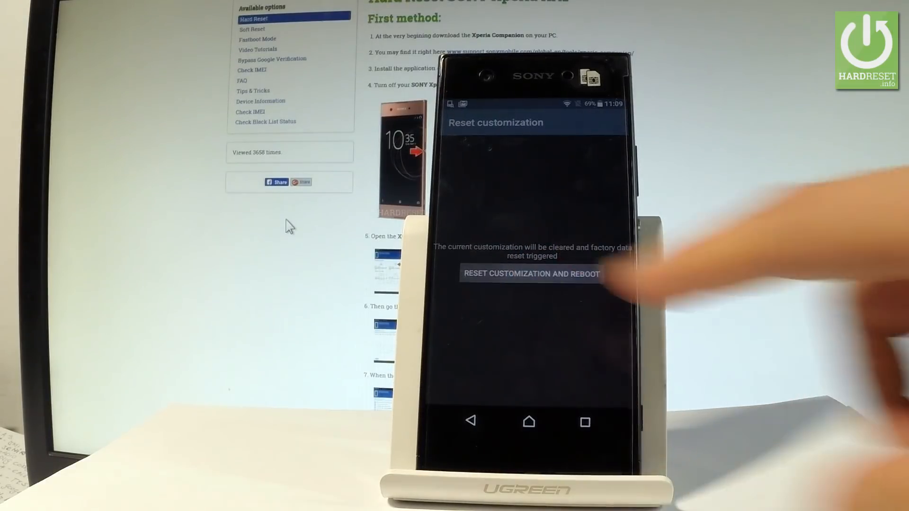
click(530, 274)
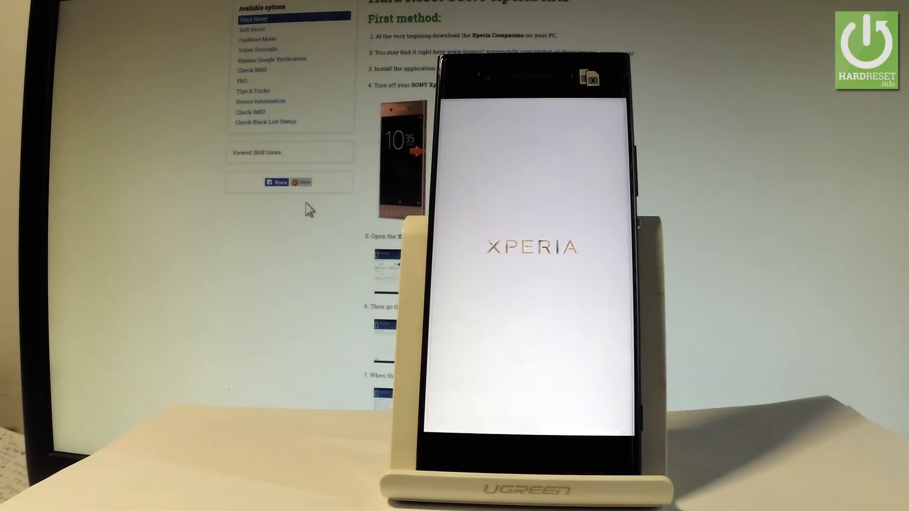
mouse_move(306, 198)
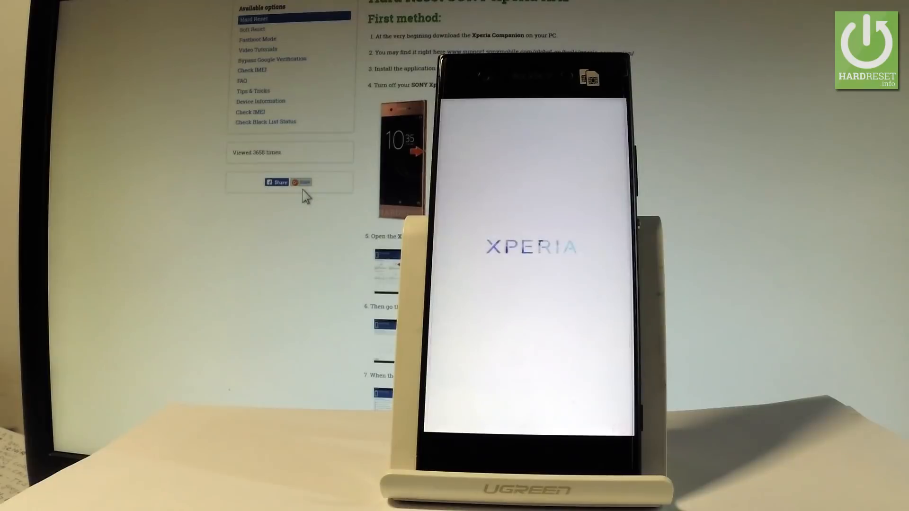
mouse_move(310, 225)
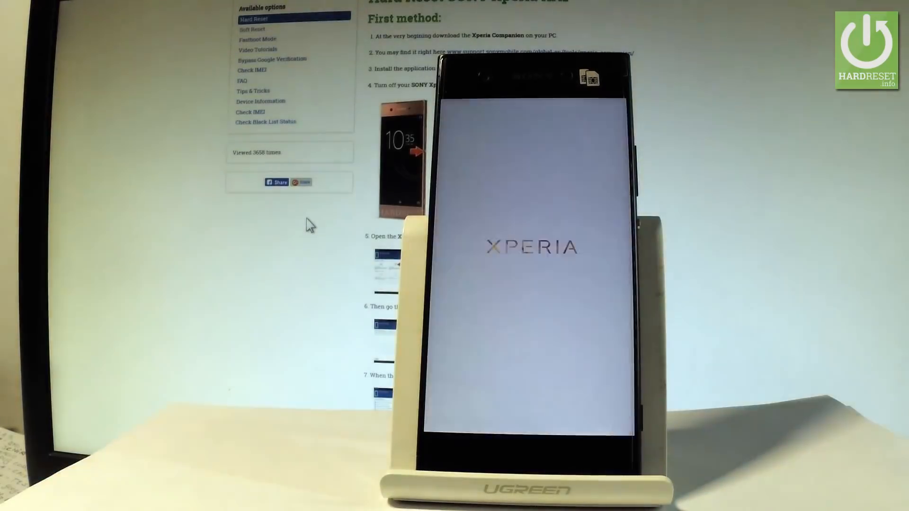